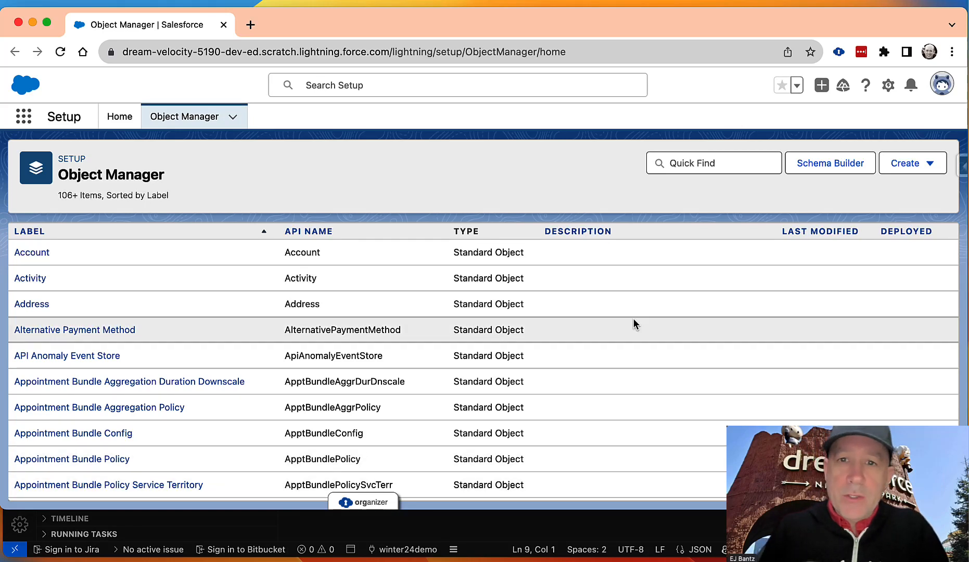
{"action": "mouse_move", "coordinate": [906, 163]}
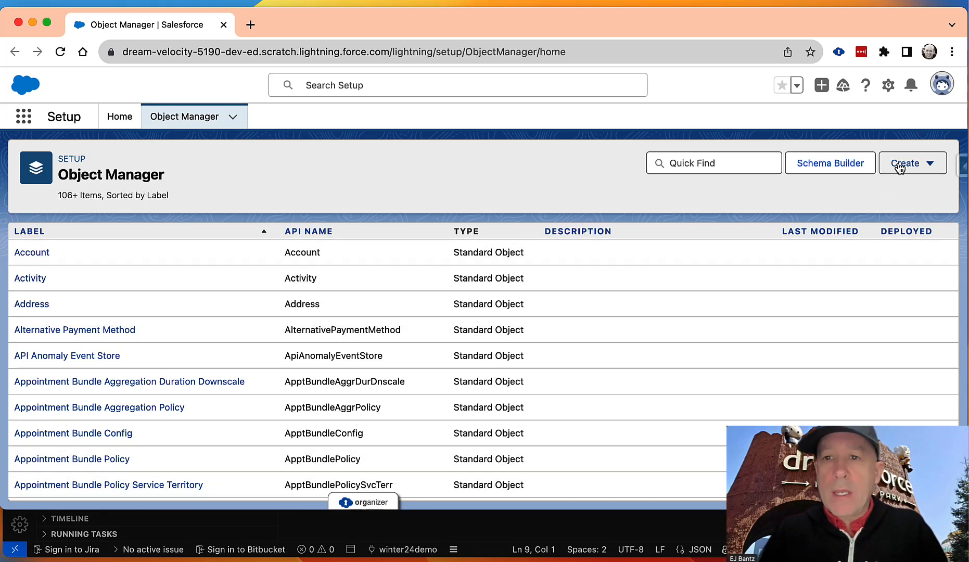
Start a new Custom Object from Object Manager's Create menu
{"action": "left_click", "coordinate": [906, 162]}
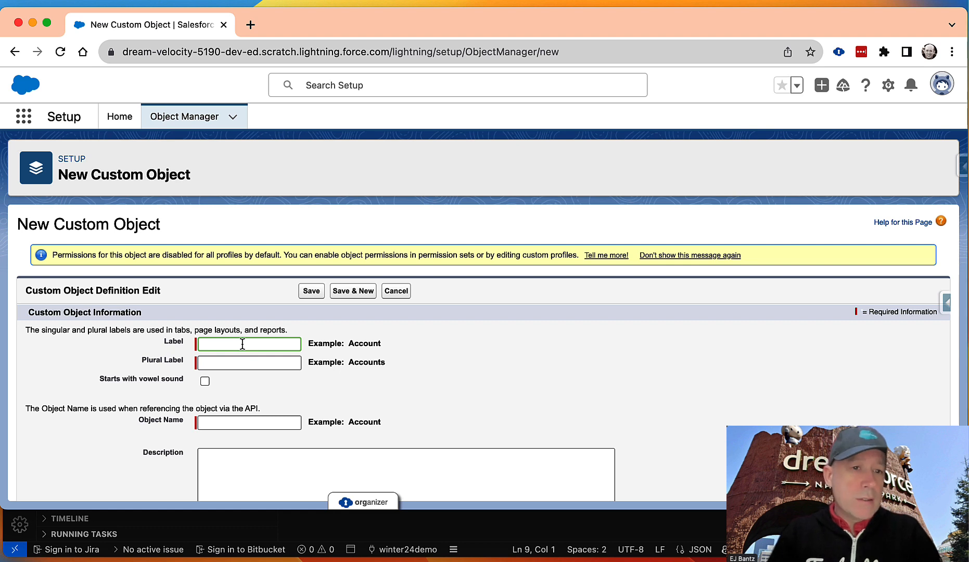
Save a custom object with label Minecraft, plural Minecrafts and object name Minecraft
{"action": "type", "text": "Mi"}
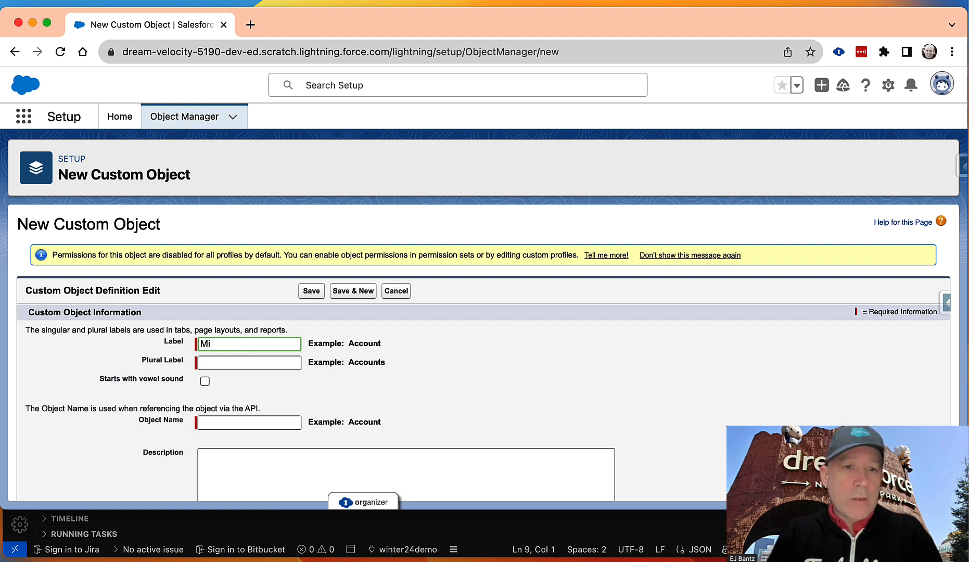
{"action": "type", "text": "necraft"}
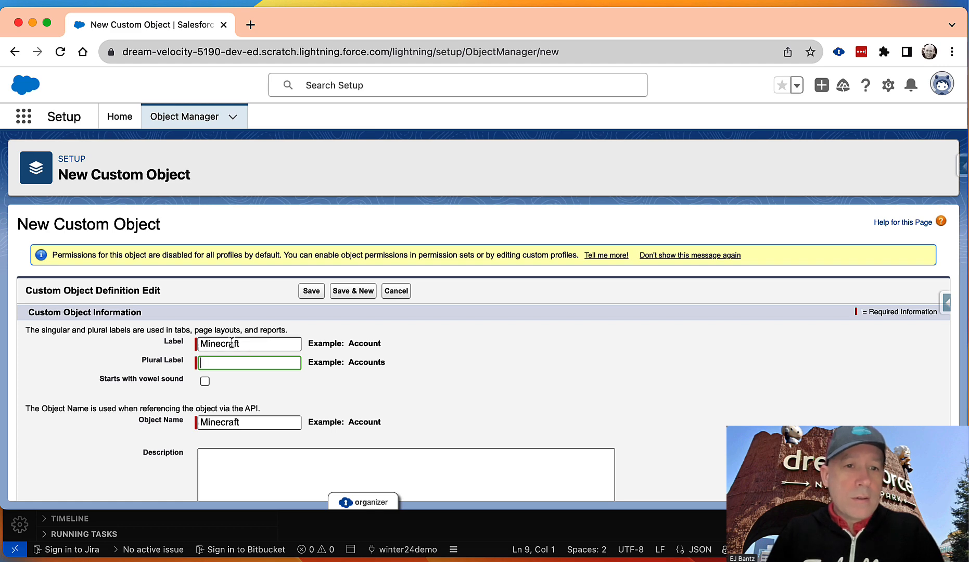
{"action": "type", "text": "Minecrafts"}
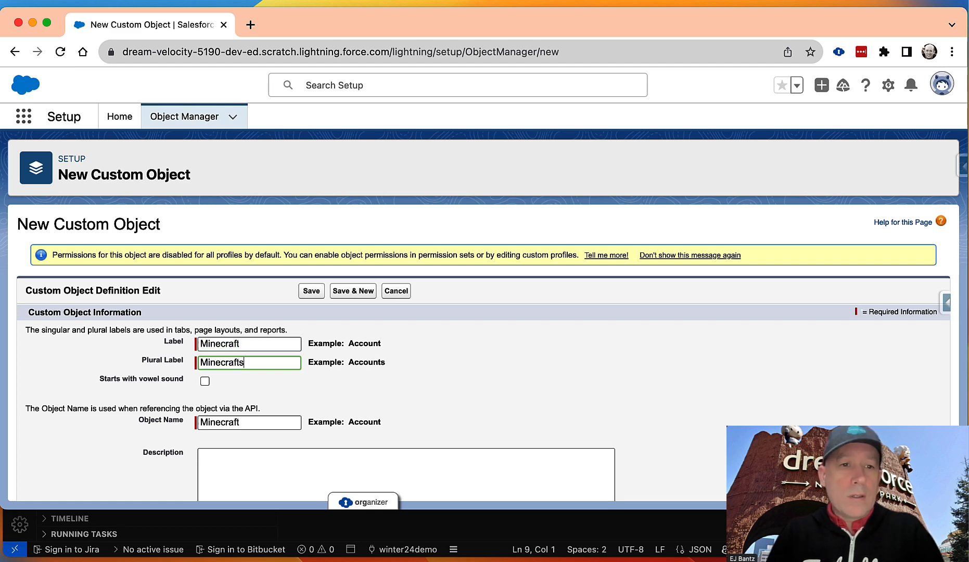
{"action": "scroll", "scroll_direction": "down", "scroll_amount": 3}
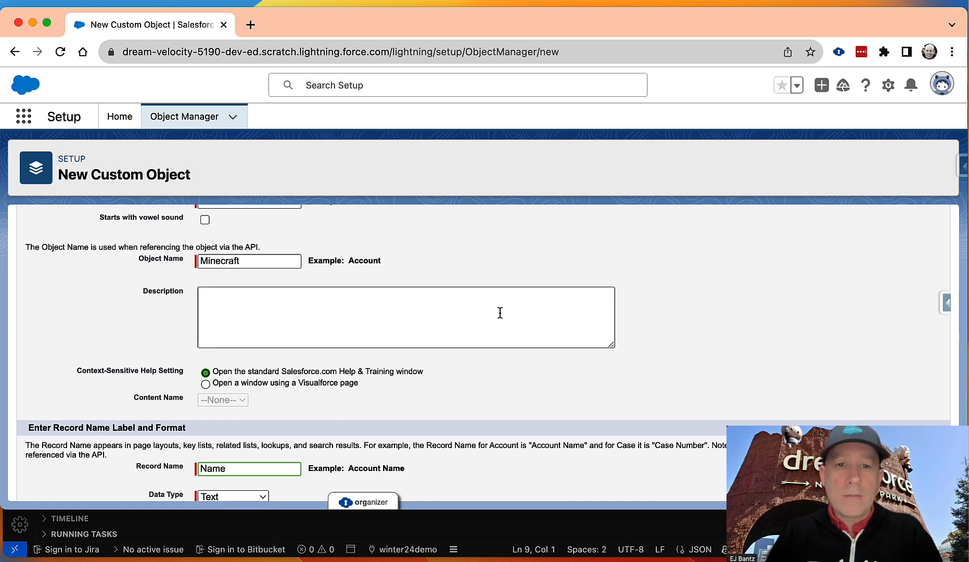
{"action": "left_click", "coordinate": [315, 290]}
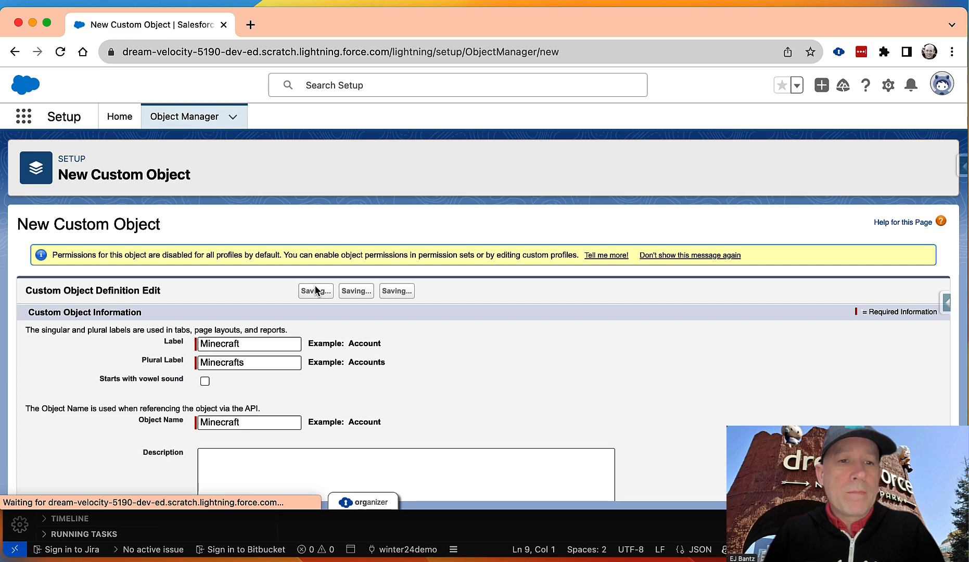
{"action": "mouse_move", "coordinate": [387, 338]}
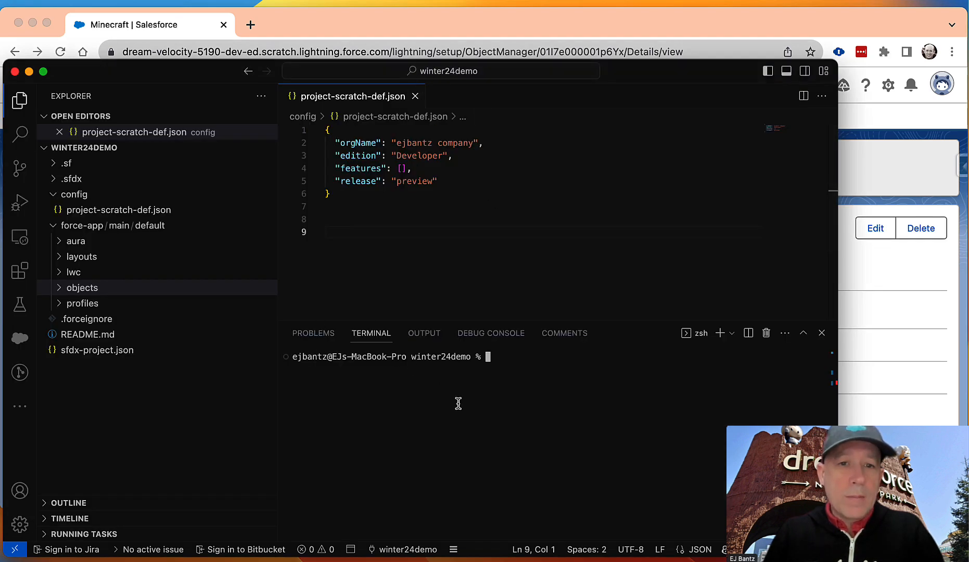
{"action": "mouse_move", "coordinate": [436, 409]}
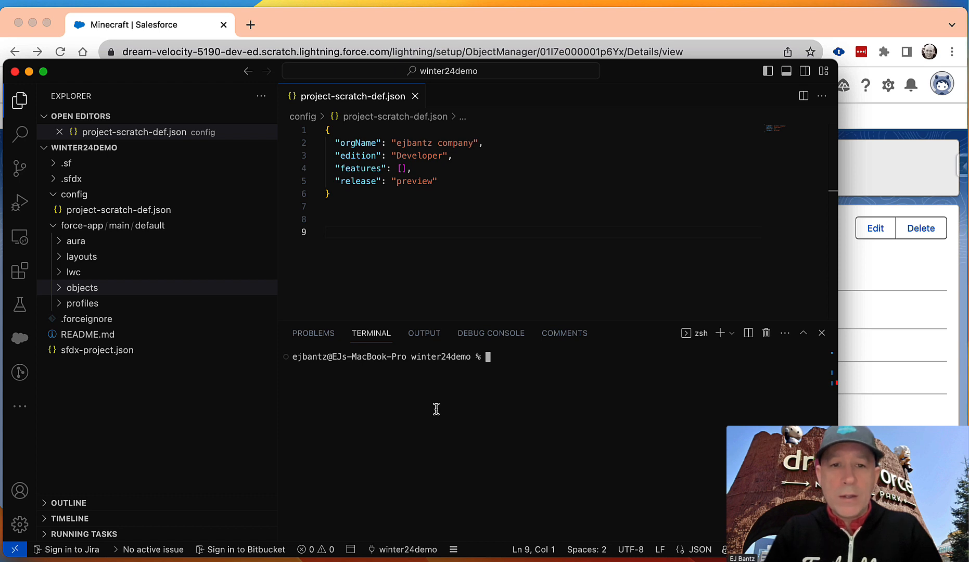
Run sf pull in the terminal to retrieve Minecraft__c, its layout and profiles
{"action": "type", "text": "sf pu"}
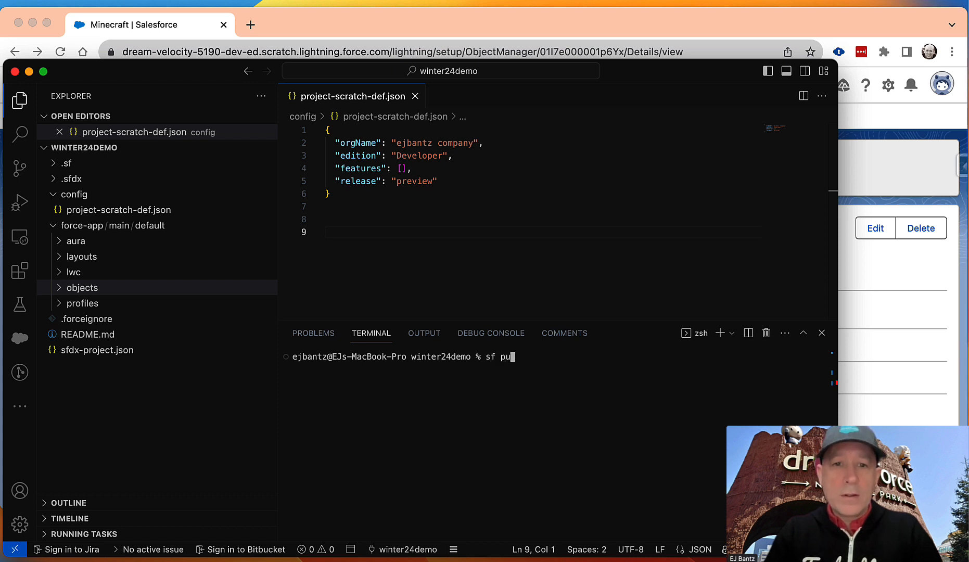
{"action": "key", "text": "Return"}
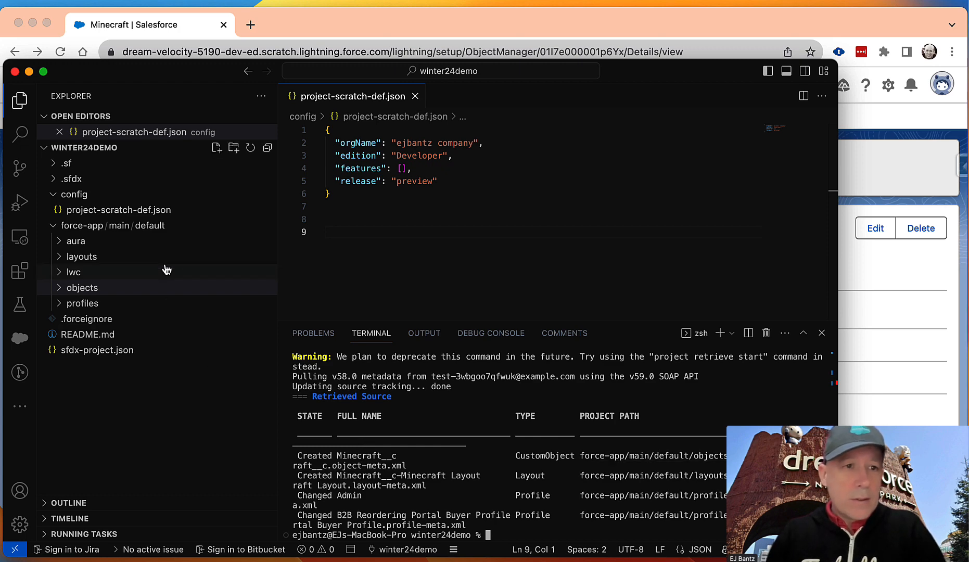
Open Minecraft__c.object-meta.xml and add a blank line before the closing CustomObject tag
{"action": "left_click", "coordinate": [82, 287]}
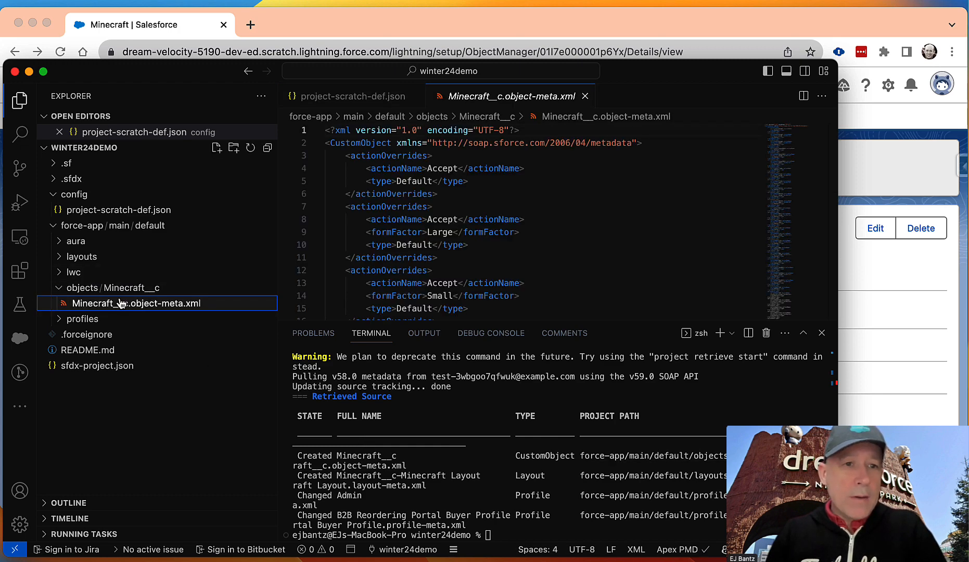
{"action": "left_click", "coordinate": [137, 303]}
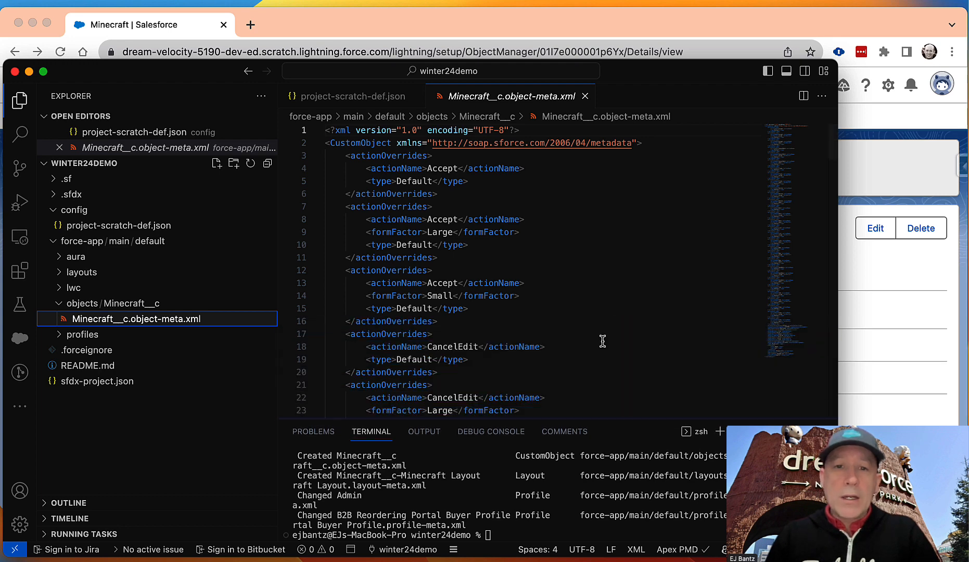
{"action": "scroll", "scroll_direction": "down", "scroll_amount": 3}
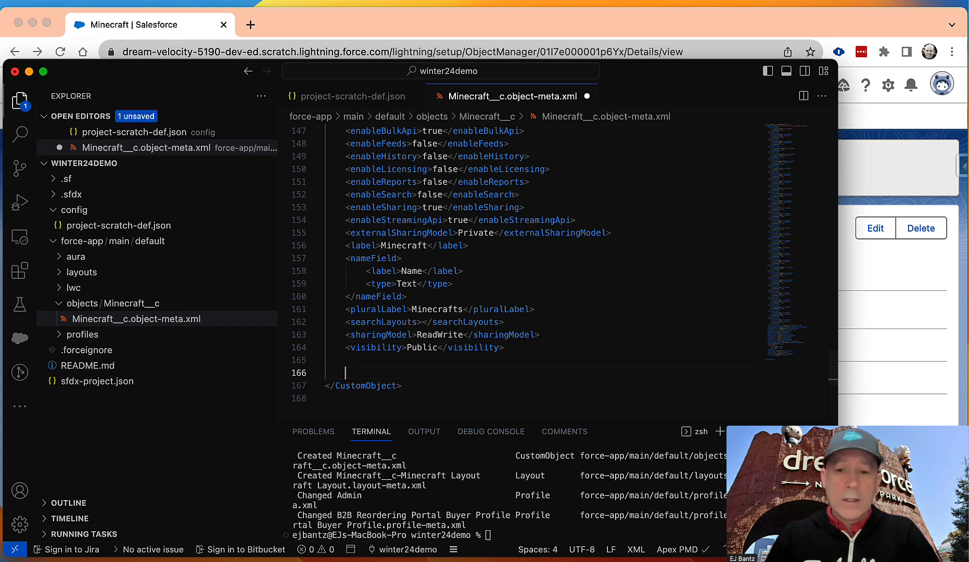
Add the XML comment <!-- Create field named Seed of type Text 255 --> on its own line
{"action": "type", "text": "<!-- -->"}
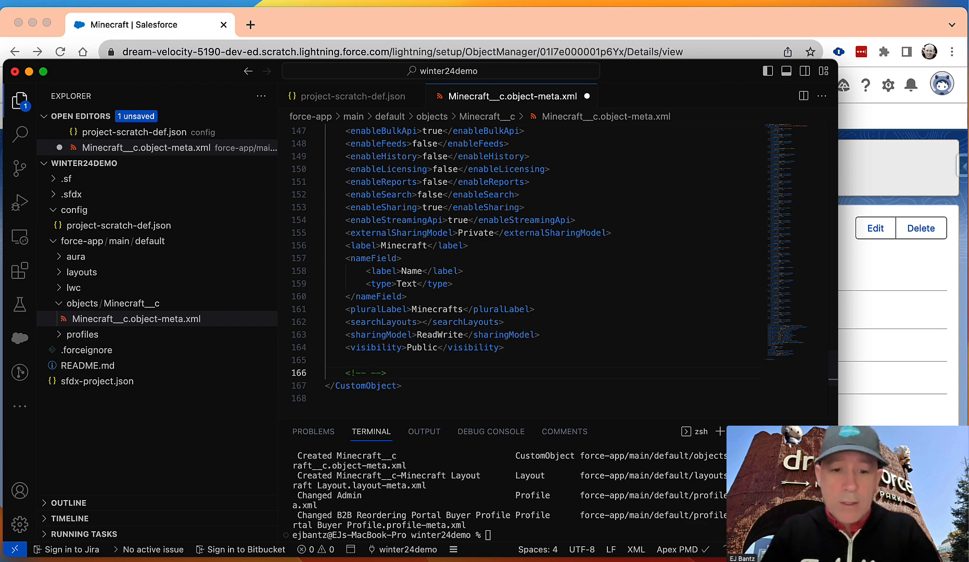
{"action": "type", "text": "Create seed d"}
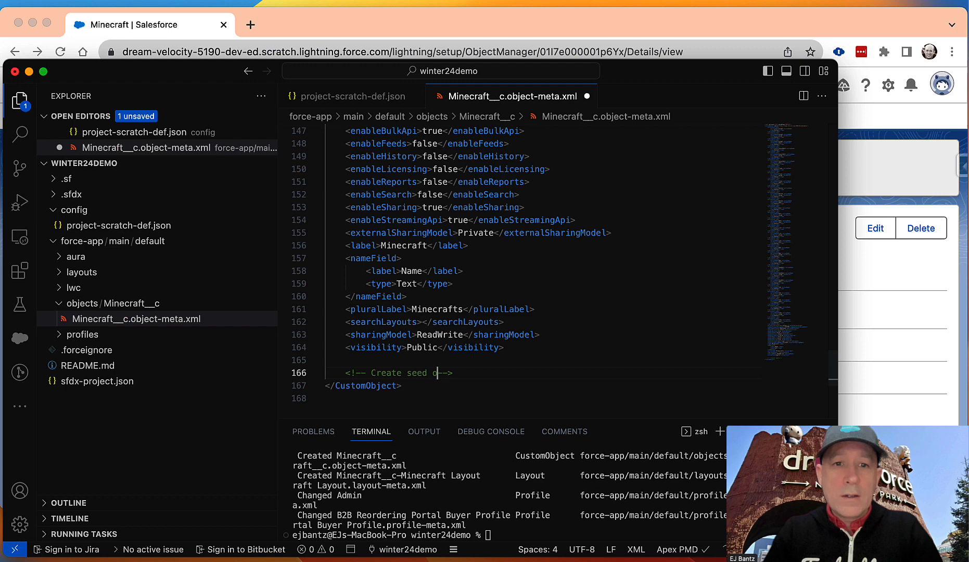
{"action": "type", "text": "of type Text"}
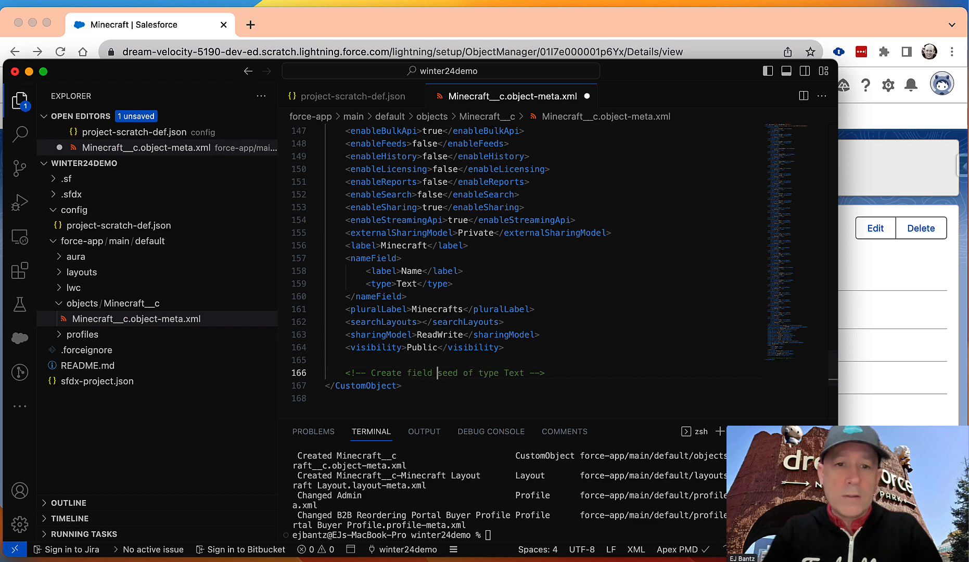
{"action": "type", "text": "named S"}
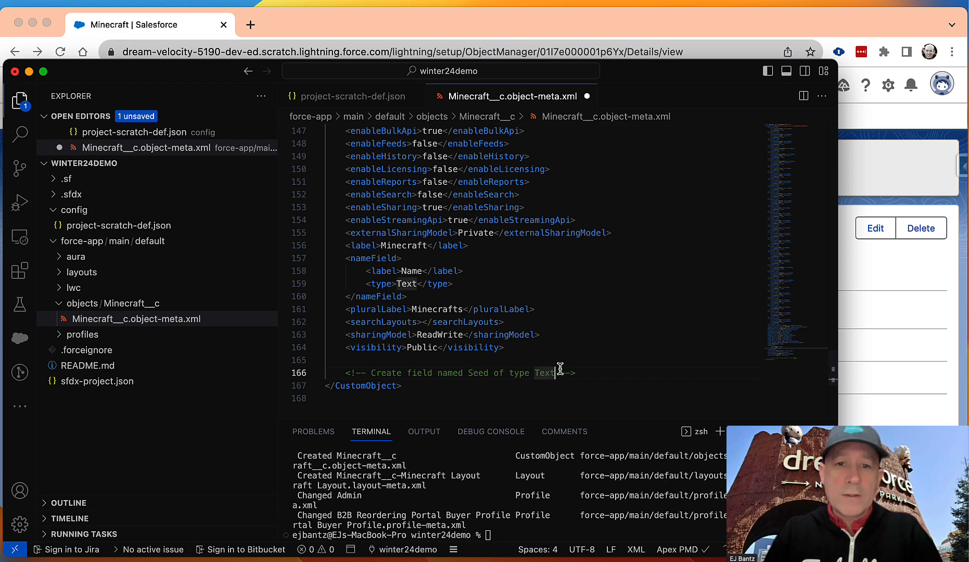
{"action": "type", "text": "255"}
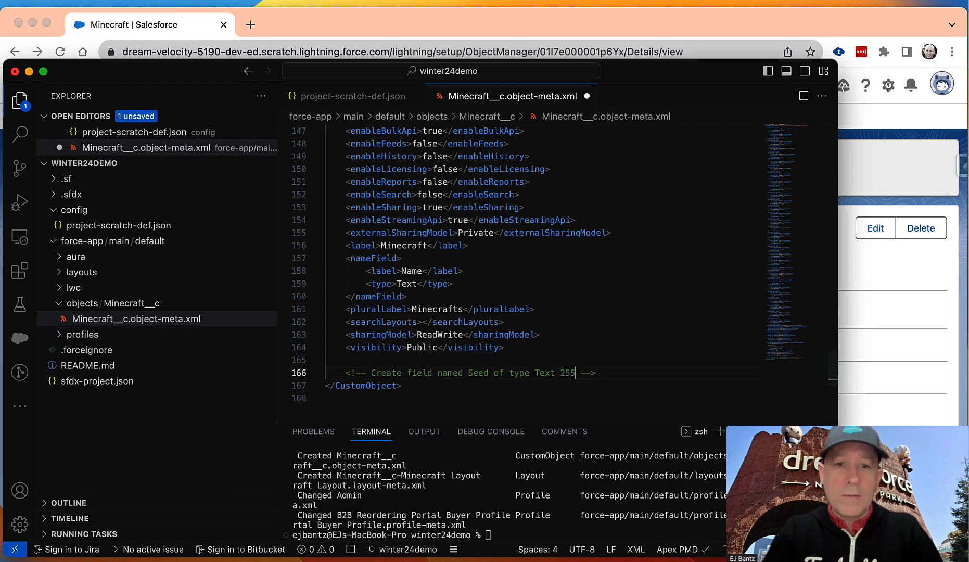
{"action": "key", "text": "Enter"}
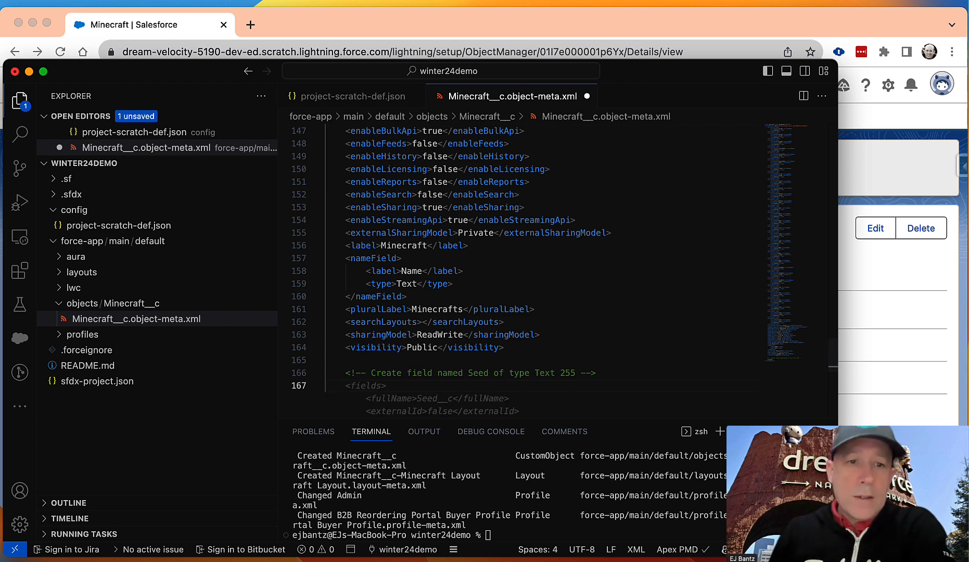
Complete the Seed__c Text 255 field definition, close it with </fields> and save
{"action": "scroll", "scroll_direction": "down", "scroll_amount": 3}
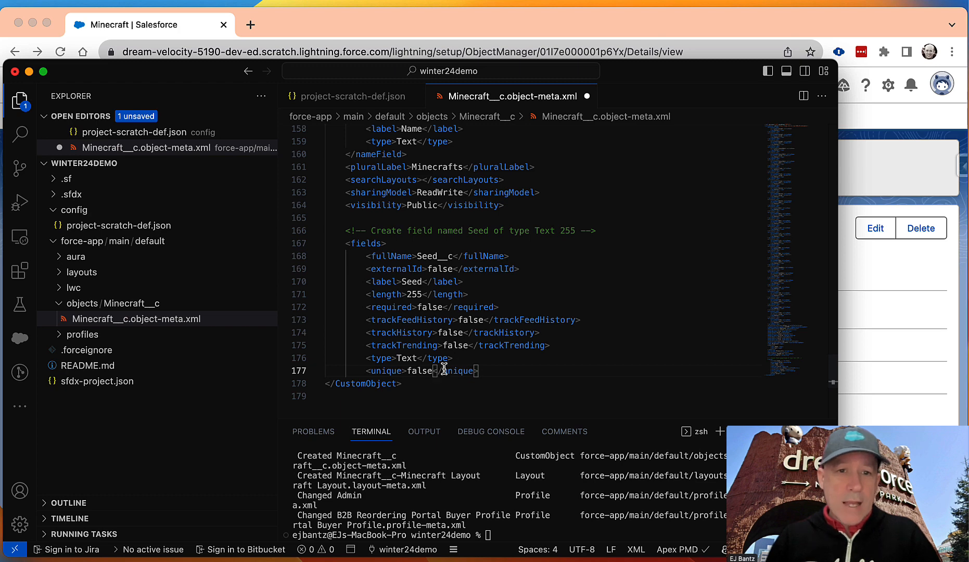
{"action": "key", "text": "Return"}
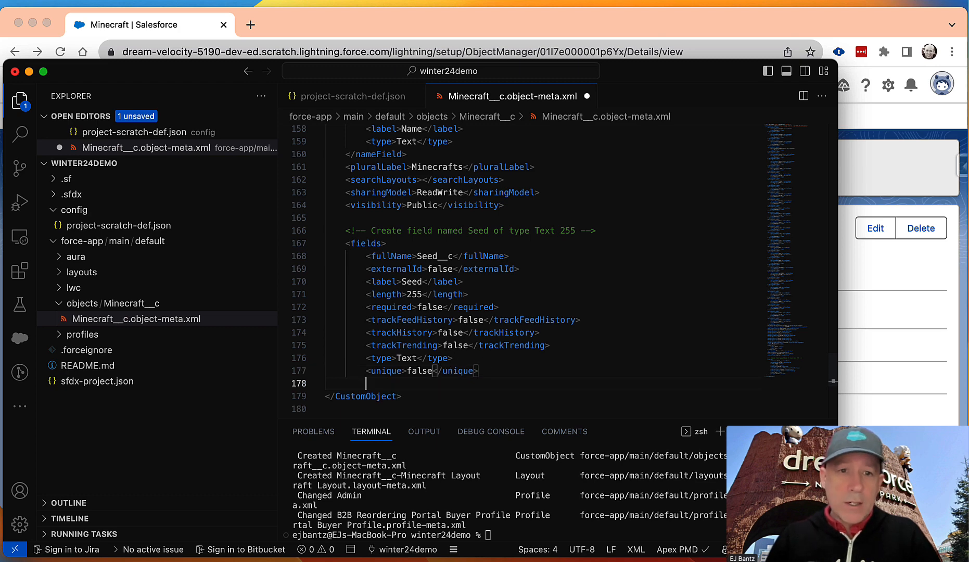
{"action": "type", "text": "</fields>"}
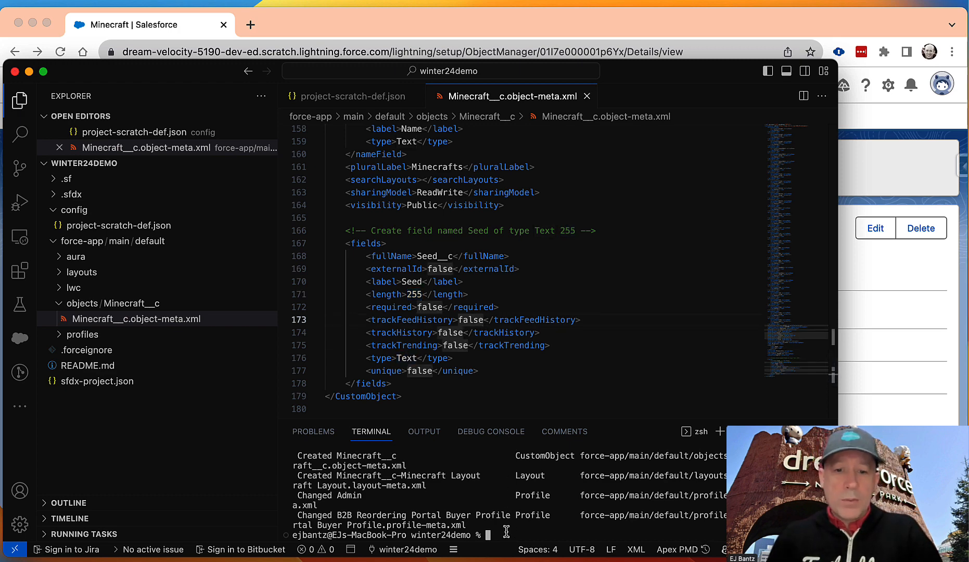
Run sf push to send the updated metadata with the Seed field to the org
{"action": "type", "text": "sf push"}
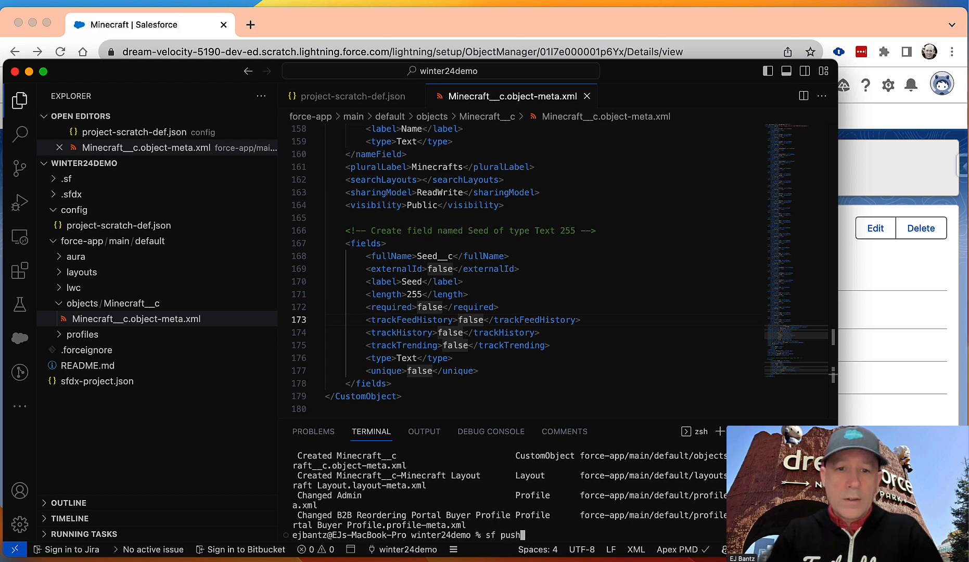
{"action": "key", "text": "Return"}
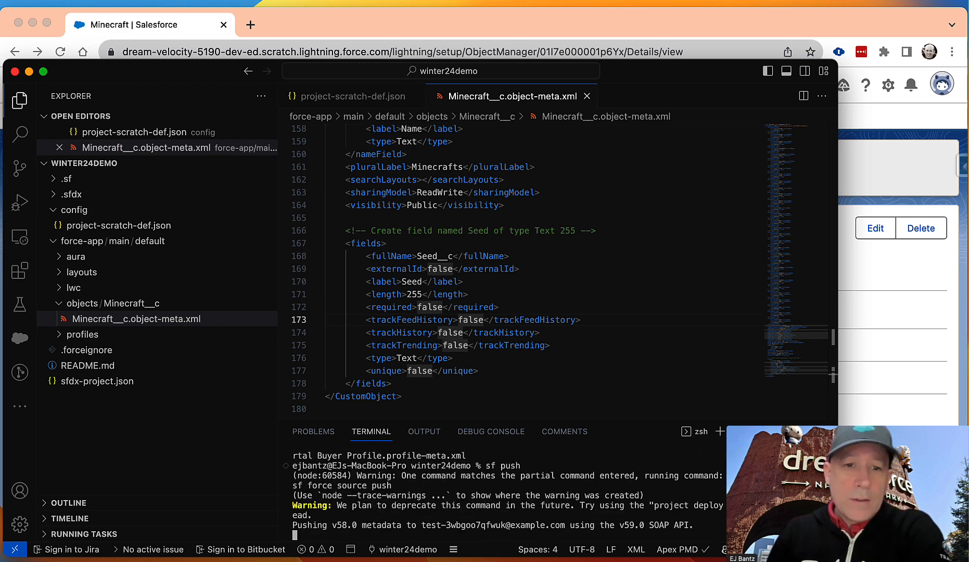